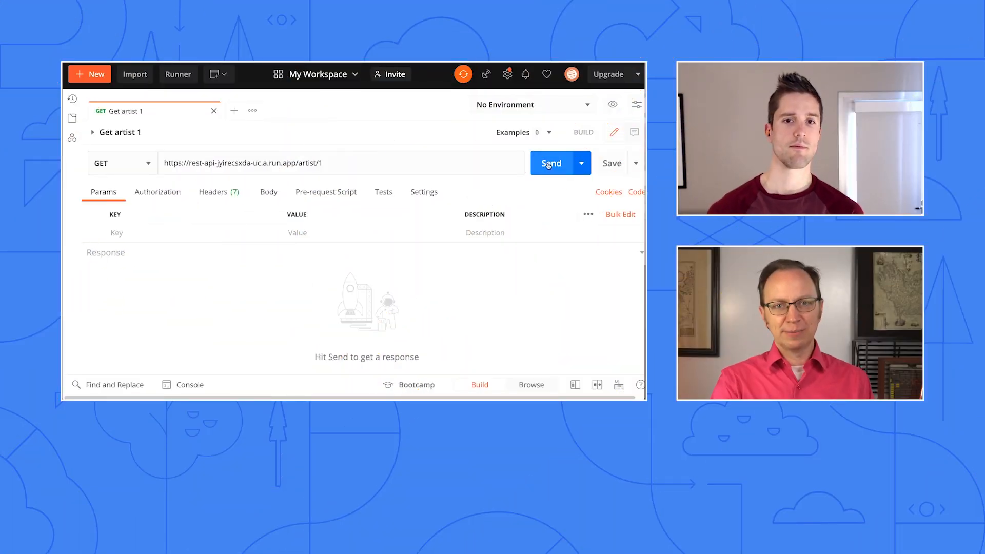
Step: Send the Get artist 1 request to the Cloud Run API URL from Postman
click(552, 162)
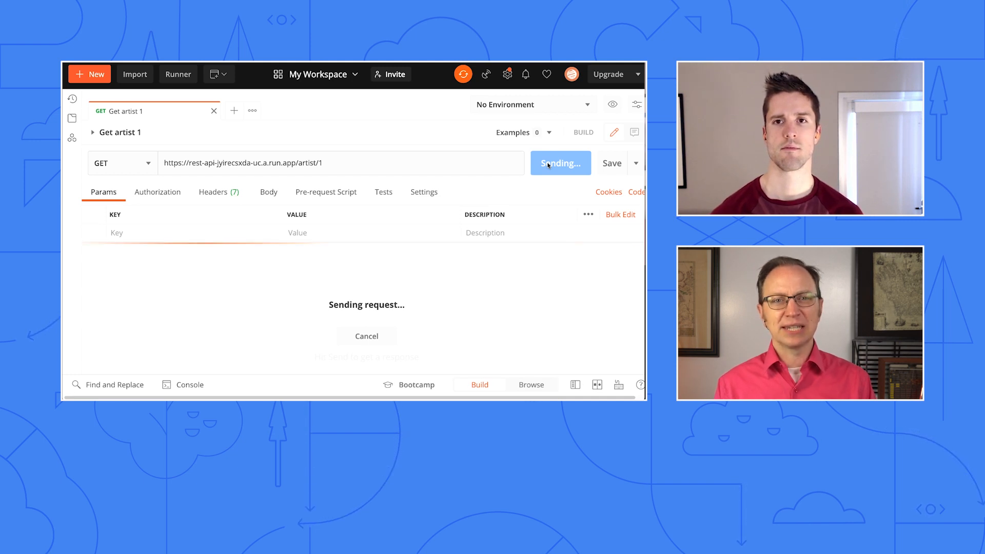
click(555, 163)
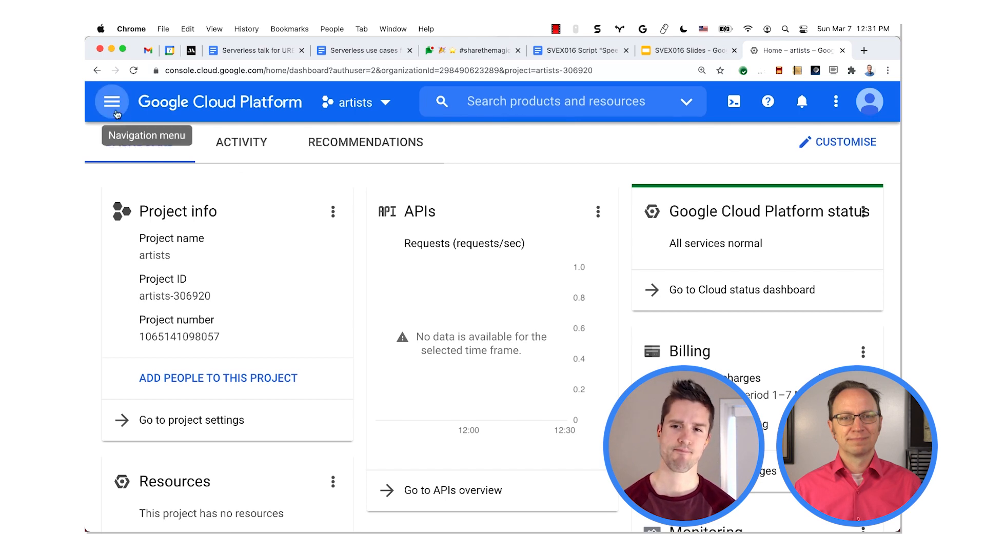
Step: Go to Memorystore > Redis and enable the Memorystore for Redis API
click(112, 101)
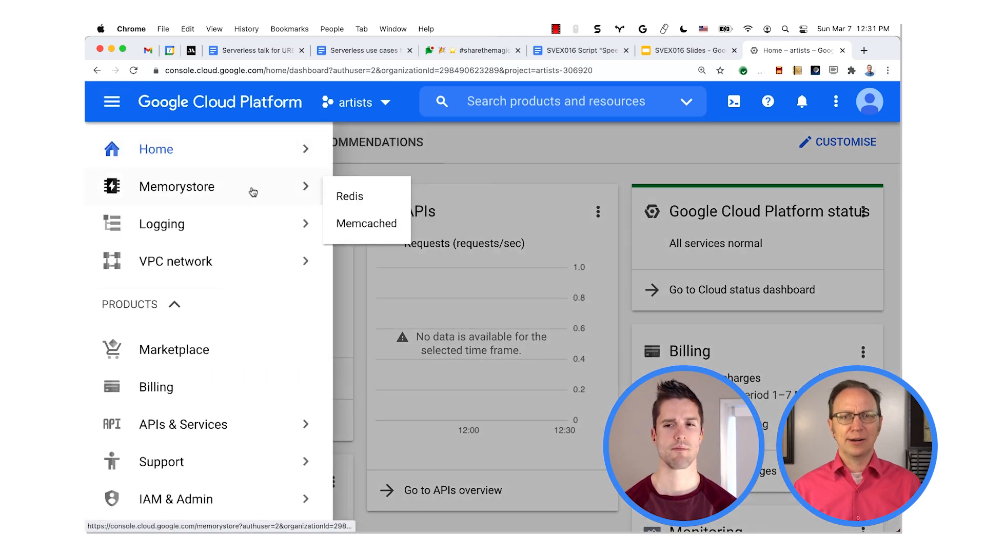
click(350, 196)
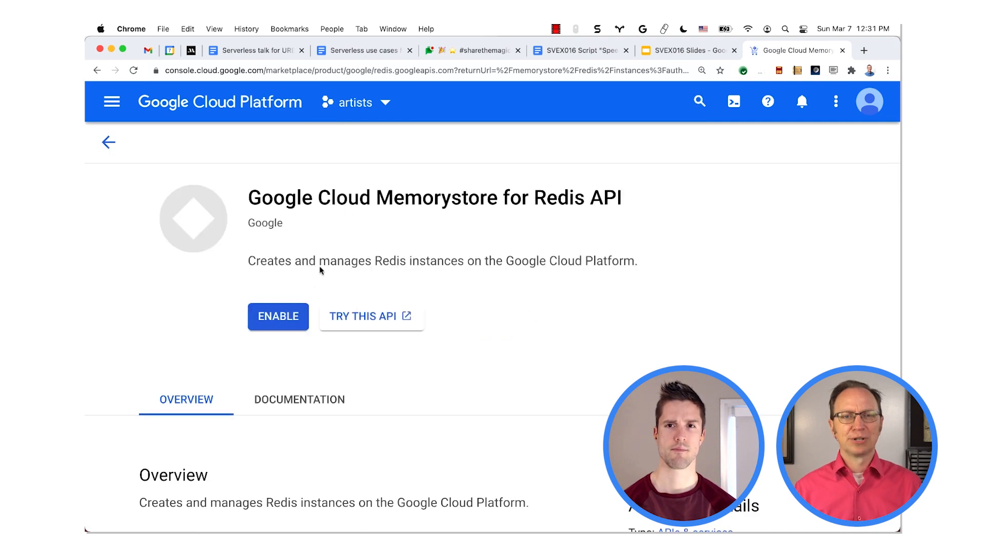
click(277, 316)
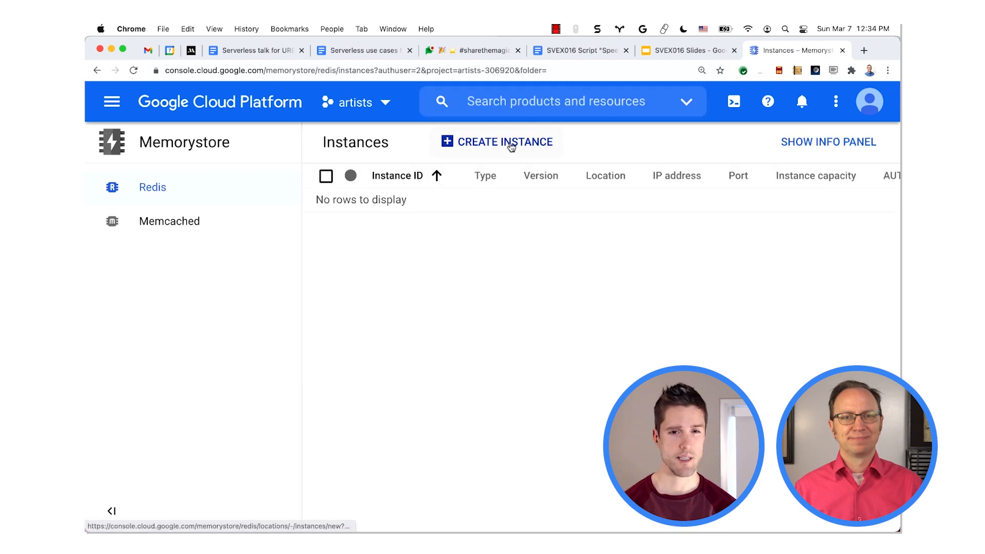
Step: Create a Basic Redis instance with ID redis-instance on the default VPC network
click(503, 142)
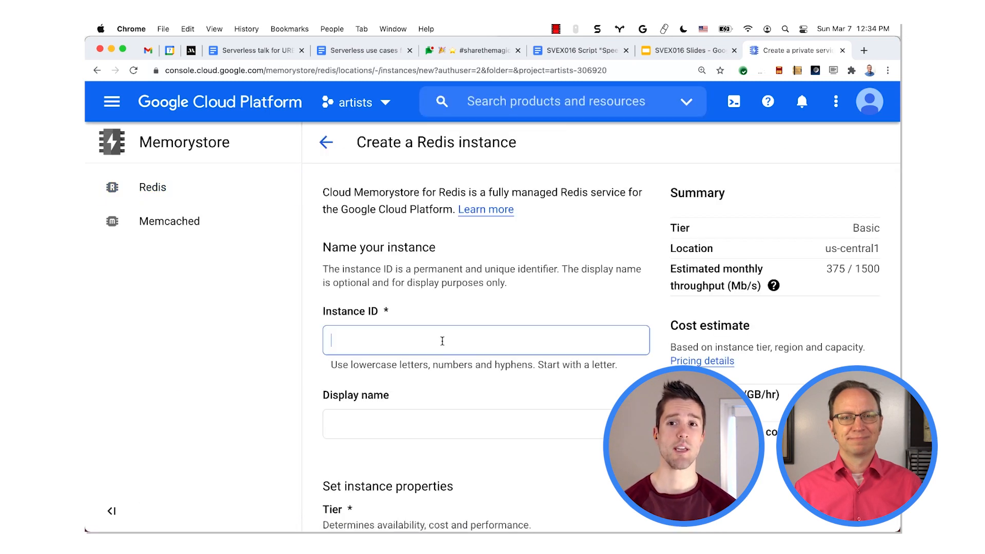
text(redis)
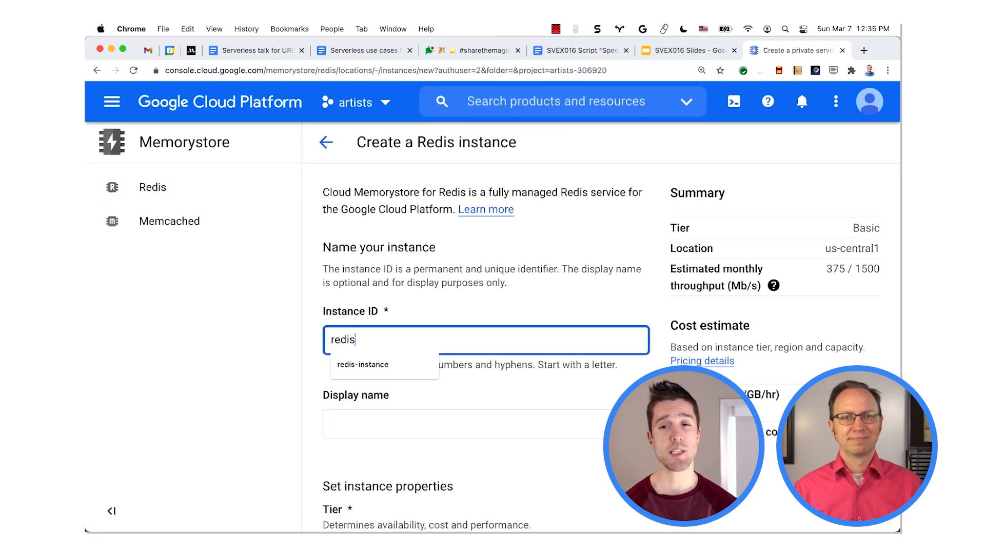
click(418, 424)
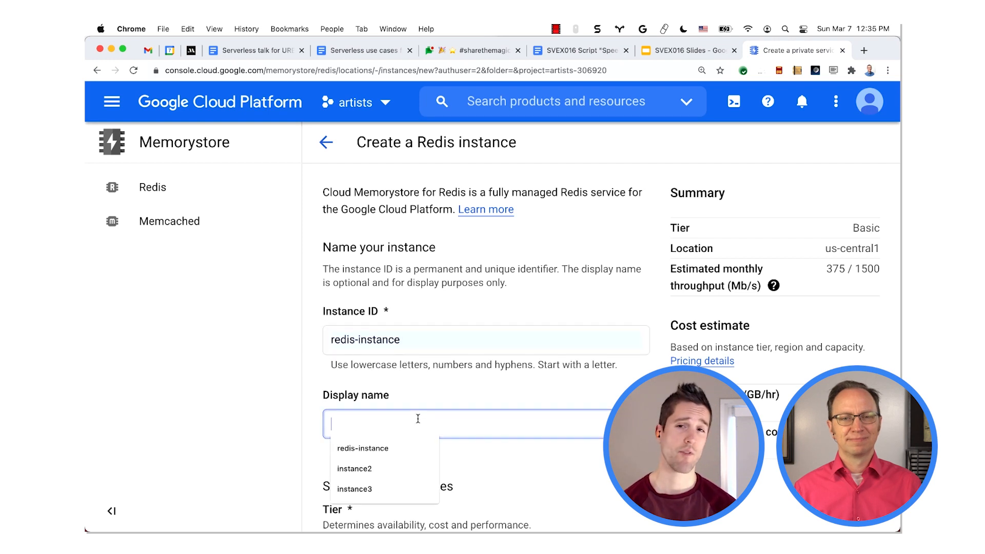
scroll(down, 3)
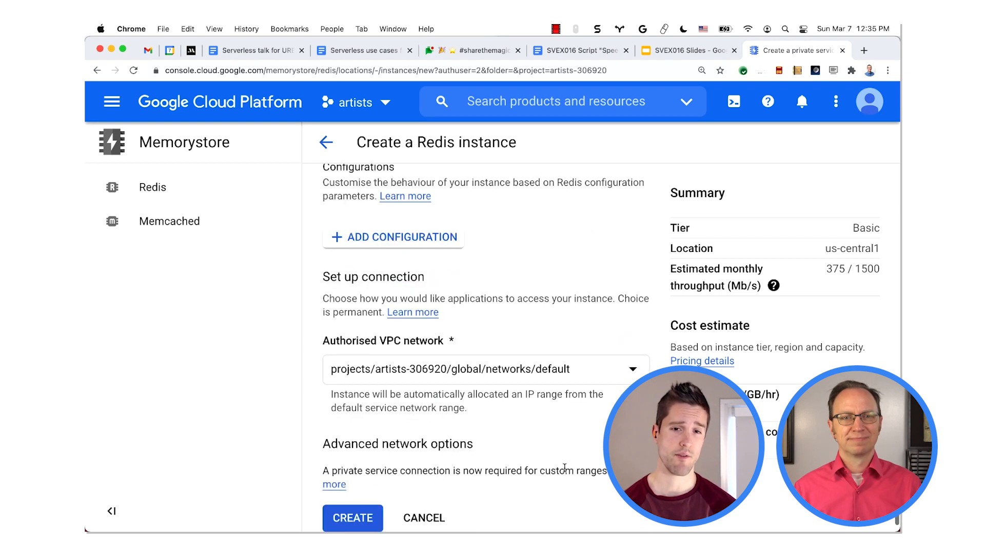
scroll(down, 3)
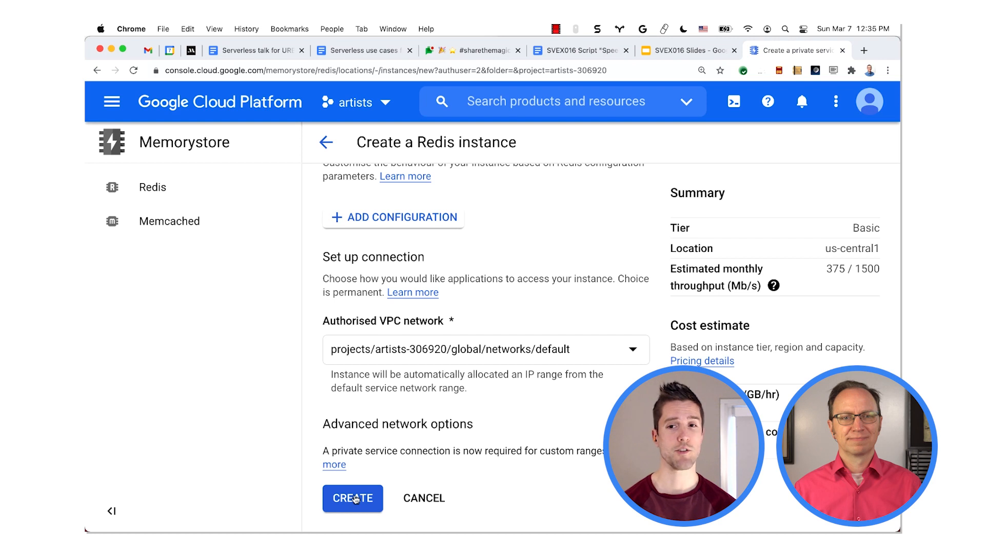
click(353, 498)
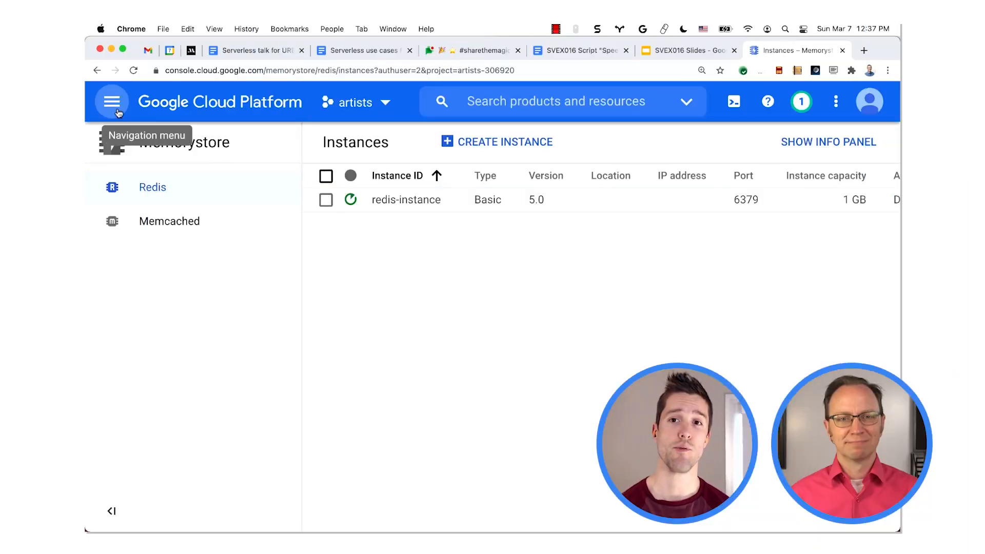
Step: Enable the Serverless VPC Access API and start a new connector in us-central1
click(112, 101)
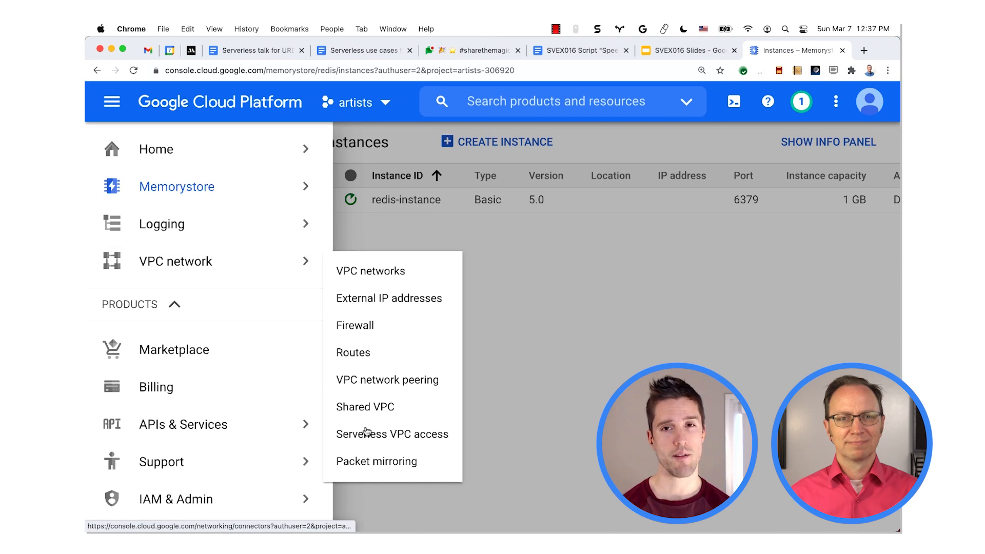
click(392, 434)
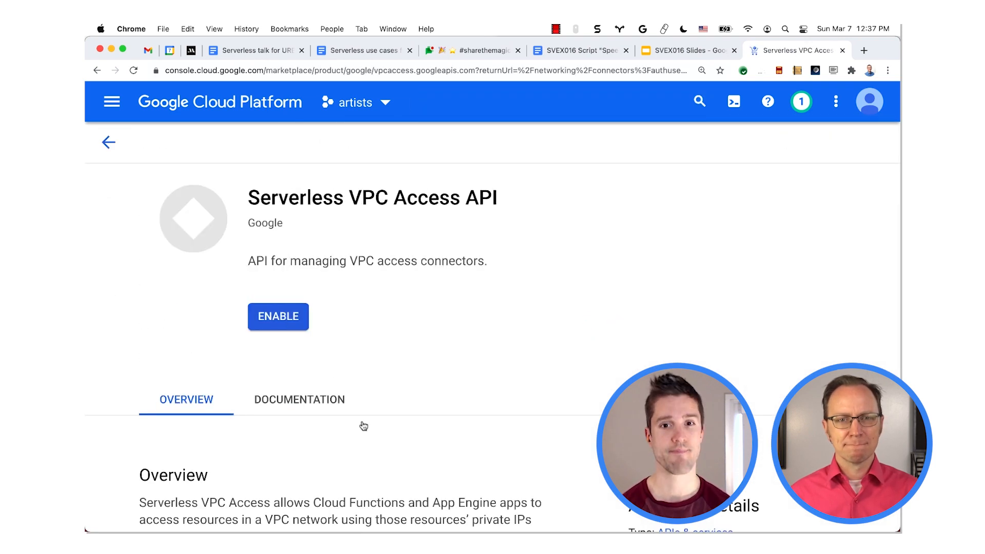
click(278, 316)
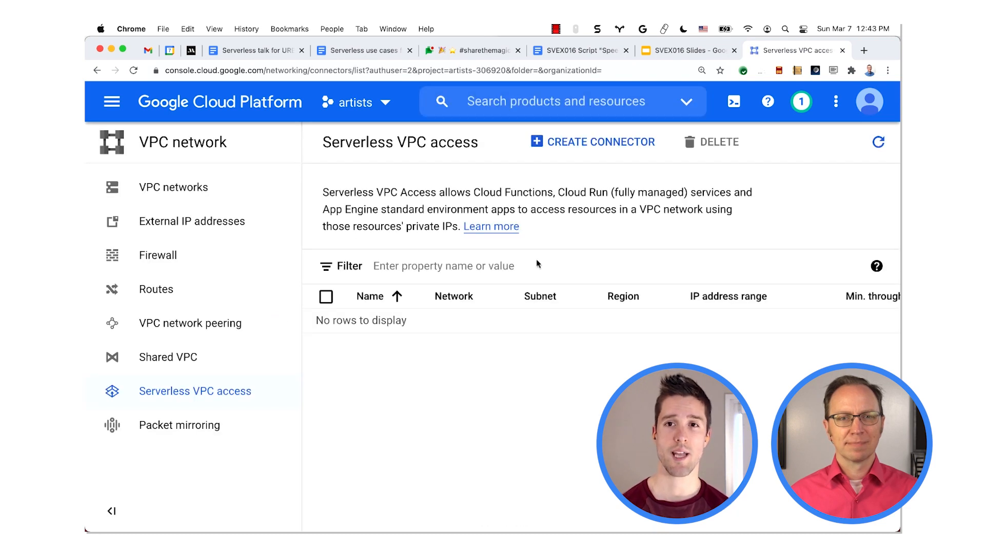
click(599, 141)
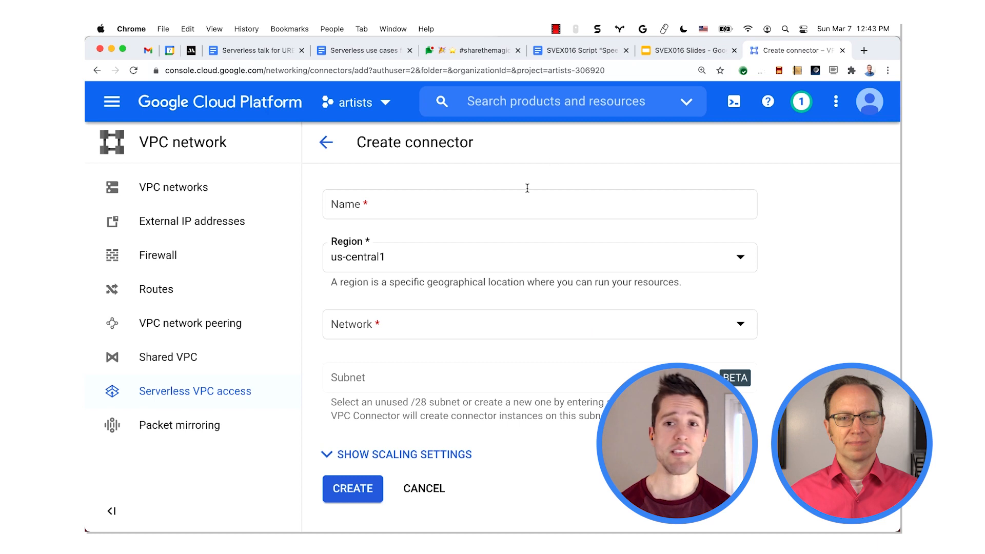
Step: Name the connector my-vpc-connector, with default network and a custom IP range subnet
text(m)
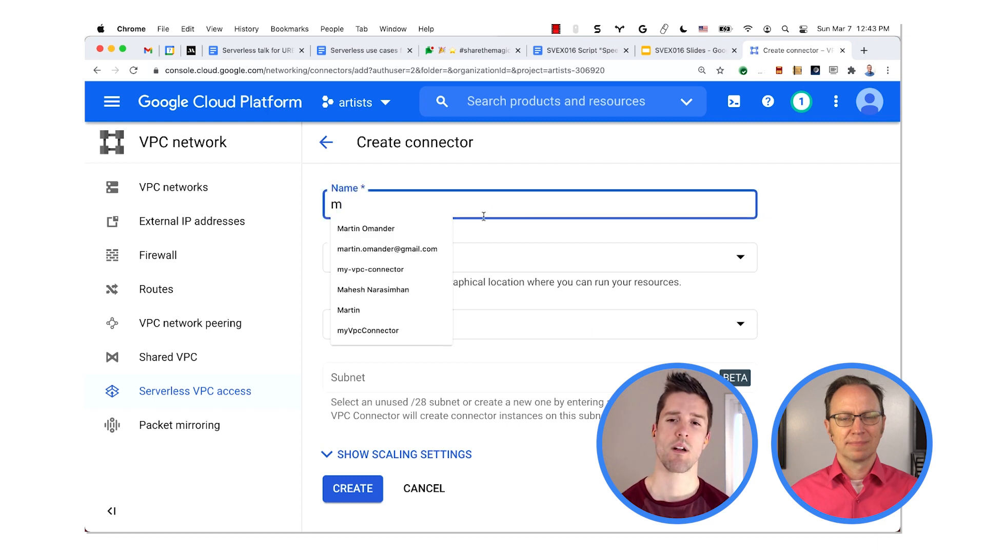
click(371, 269)
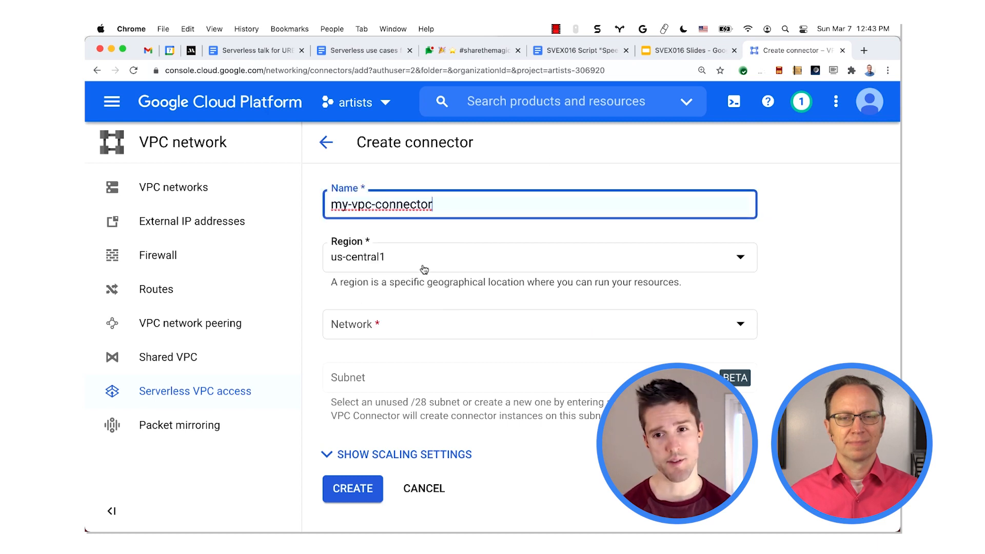
click(539, 324)
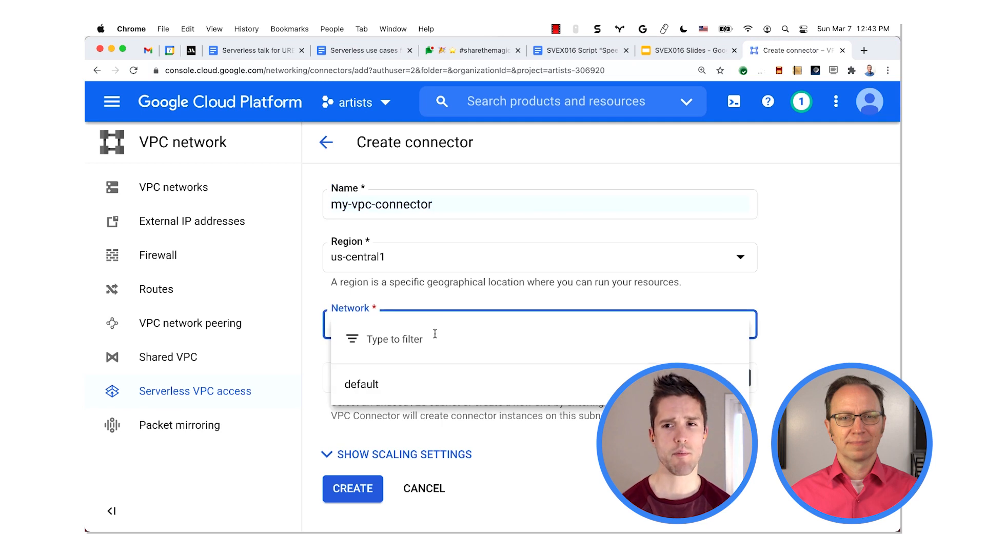
click(360, 384)
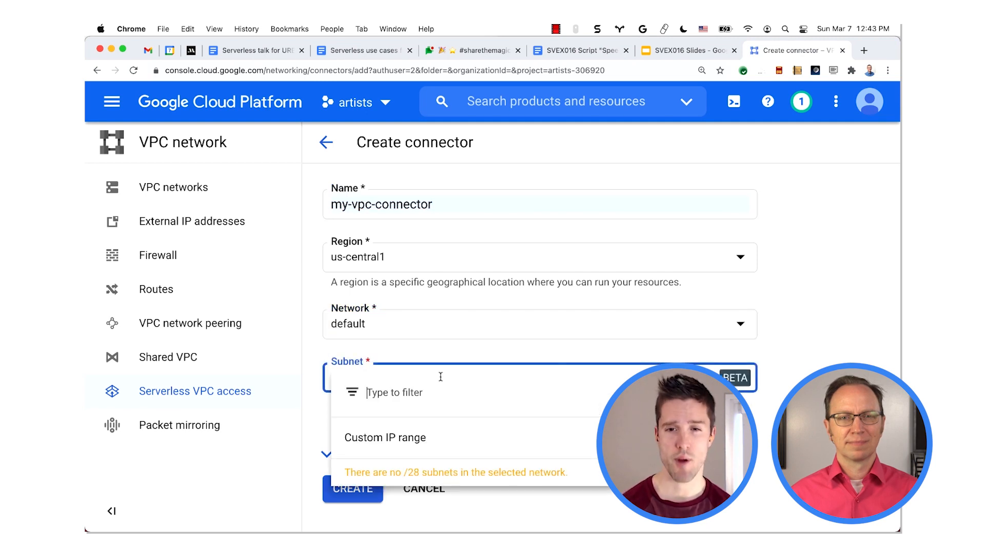
click(385, 438)
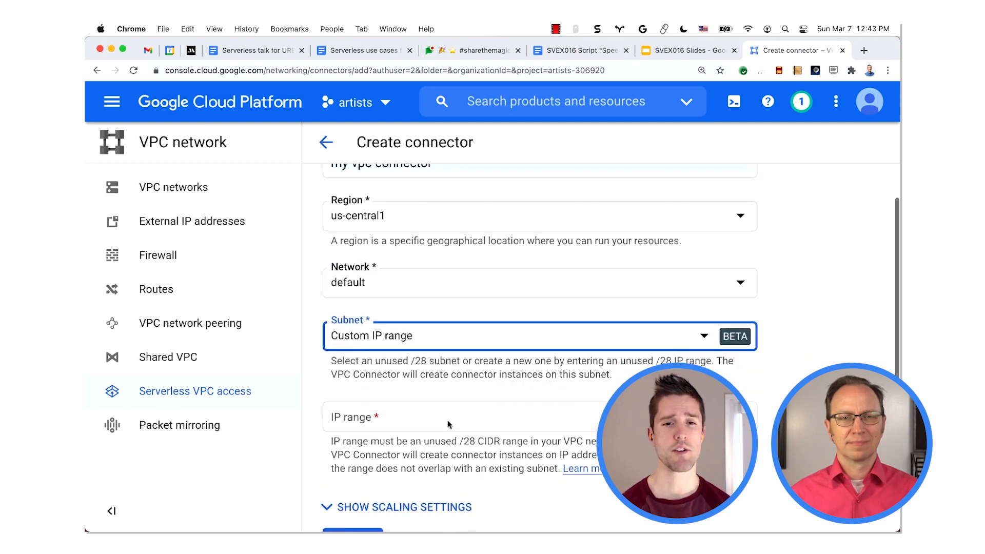
scroll(down, 3)
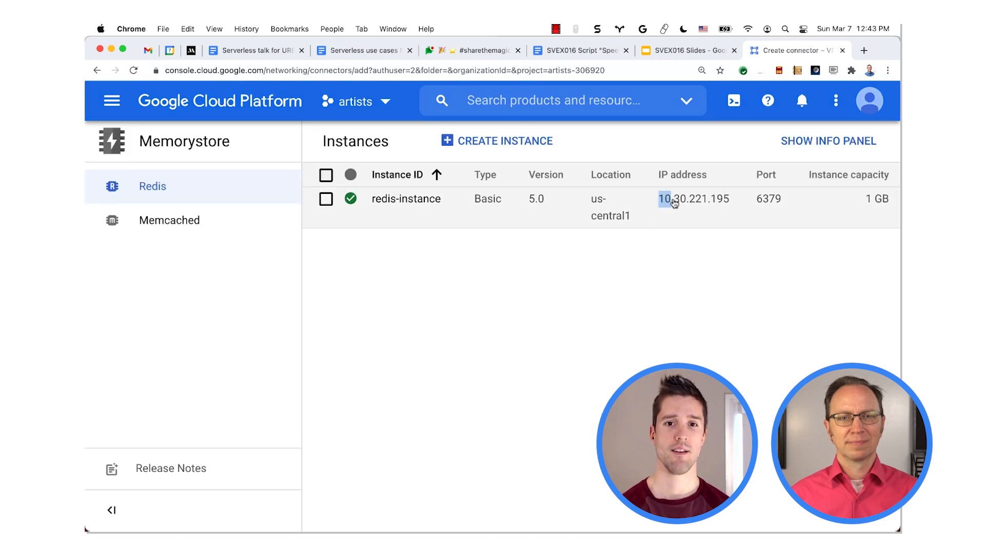
Step: Copy redis-instance's IP address 10.30.221.195 from the Memorystore list
double_click(694, 199)
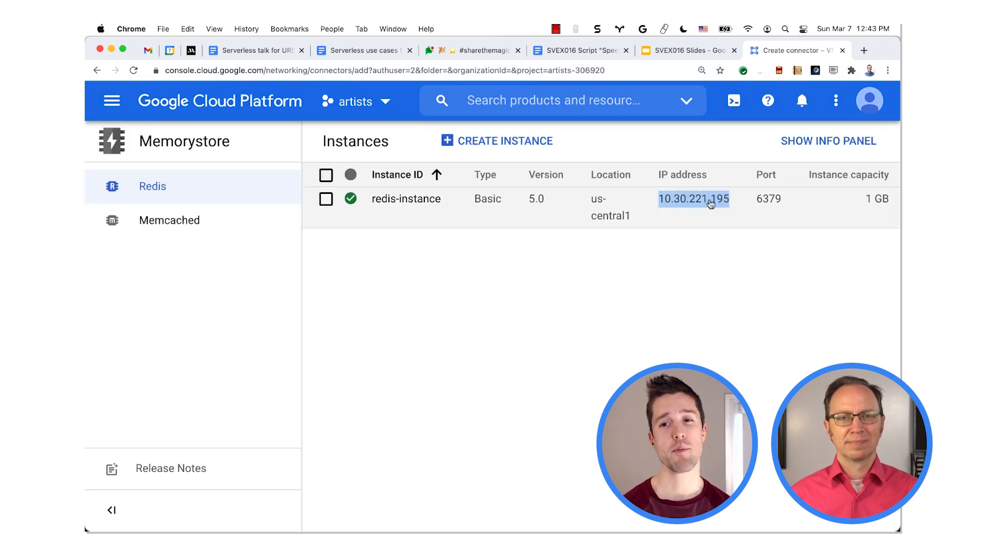
right_click(694, 199)
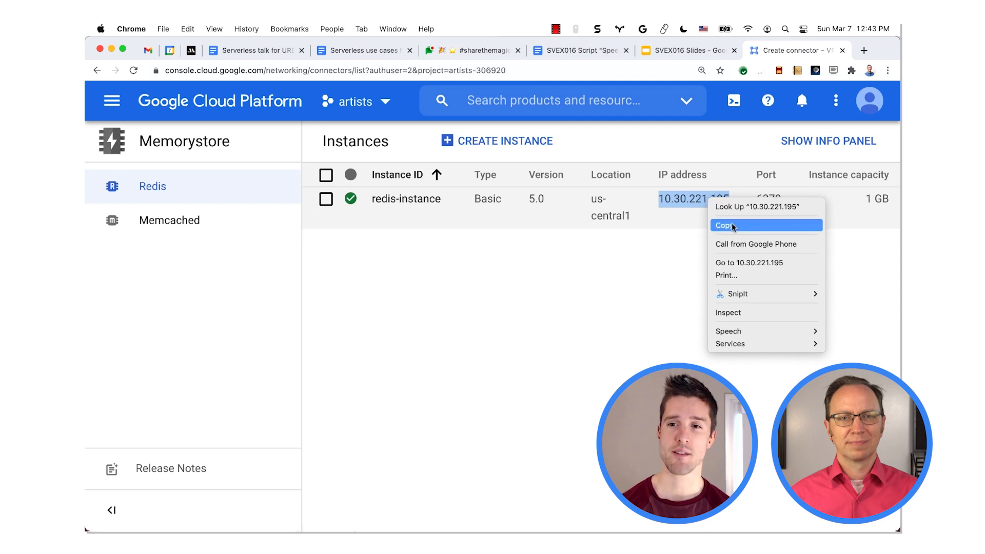
click(727, 226)
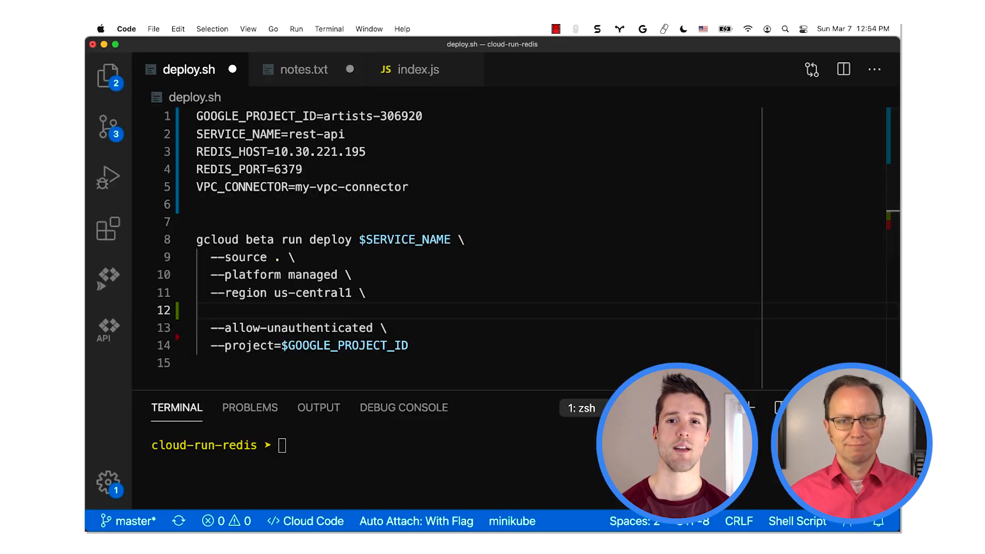
Step: In deploy.sh, add --update-env-vars REDIS_HOST/REDIS_PORT and --vpc-connector $VPC_CONNECTOR flags
text(--update-env-vars RE)
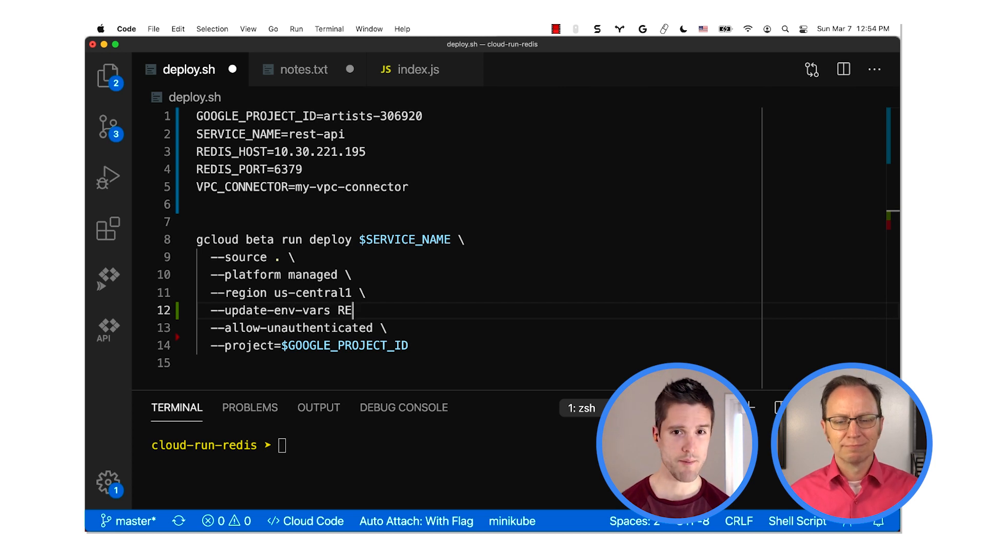
text(DIS_HOST=$REDIS_HOST,R)
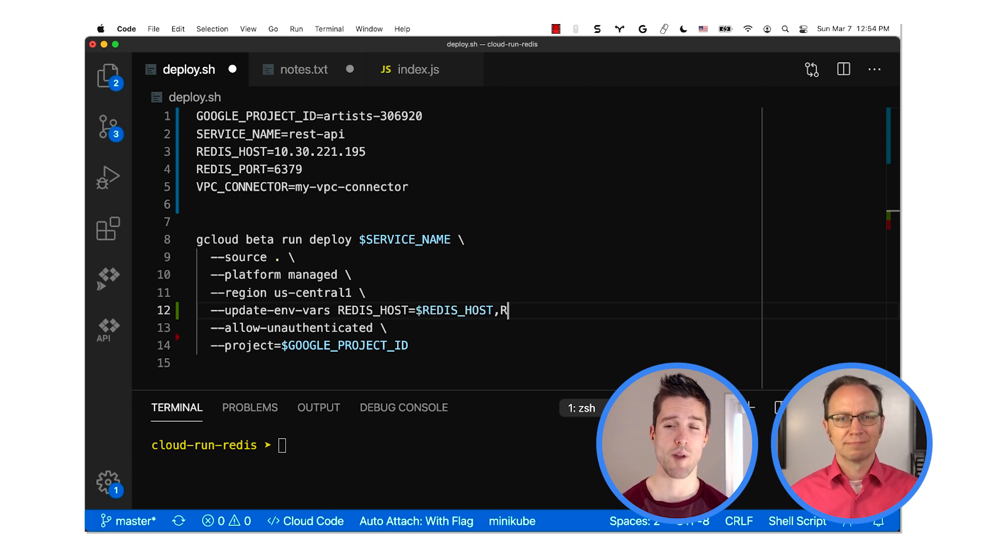
text(EDIS_PORT=$REDIS_PORT)
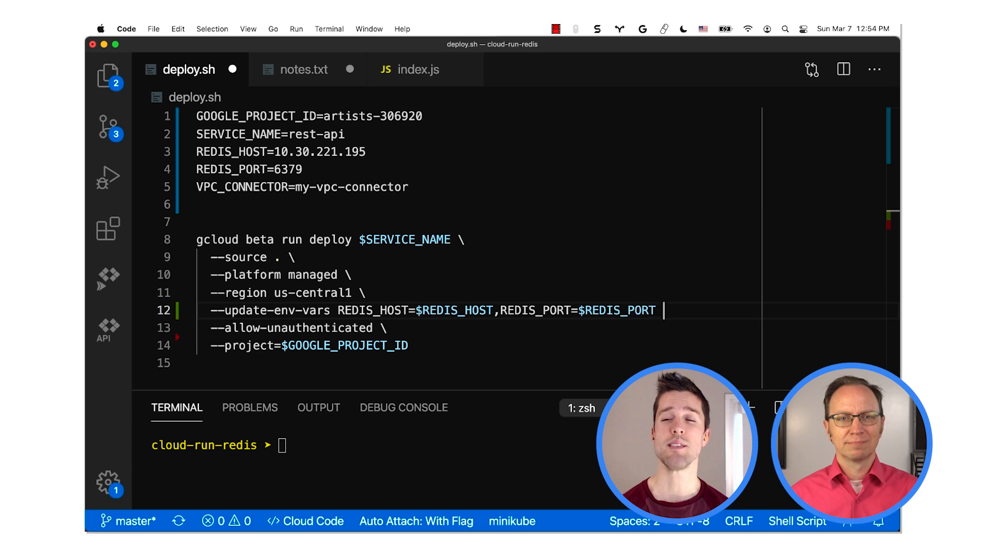
text(--vpc-connector $VPC)
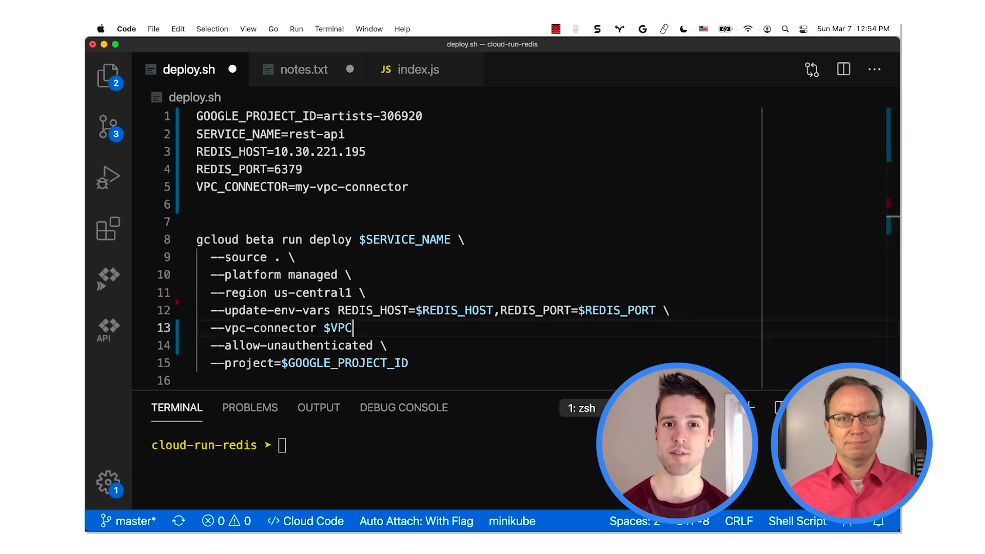
Step: In index.js, create redisClient from REDIS_PORT and REDIS_HOST, and call getArtistFromCache
click(419, 69)
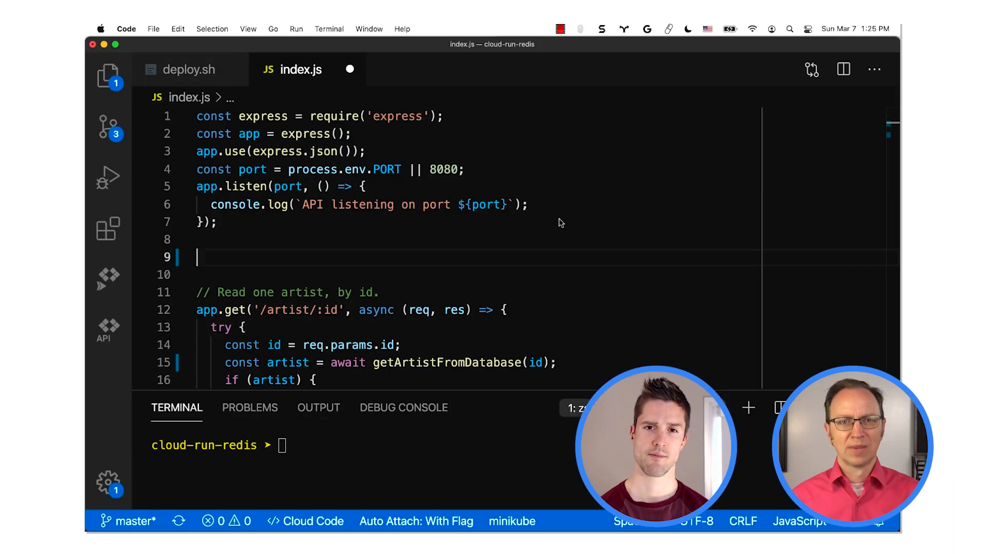
text(const redisClie)
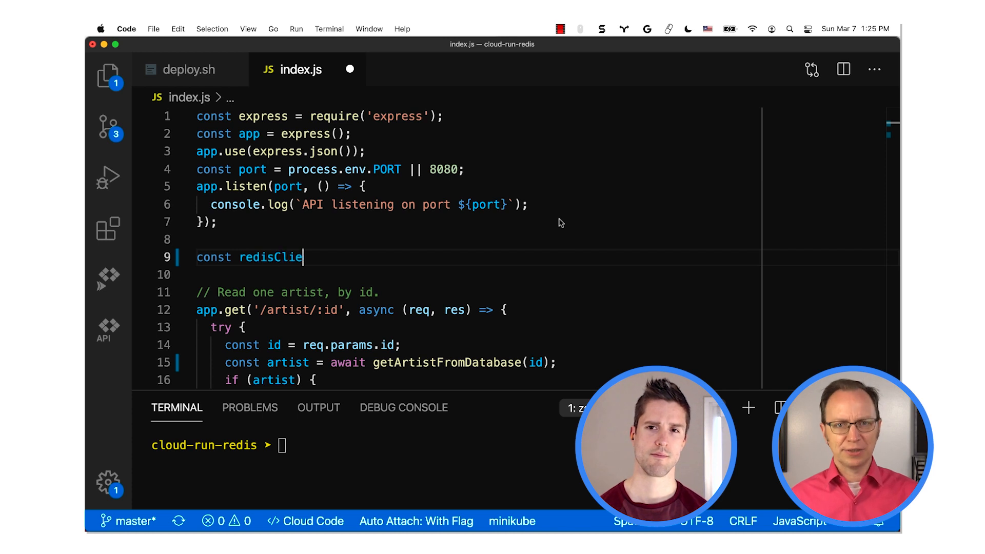
text(nt = require('re)
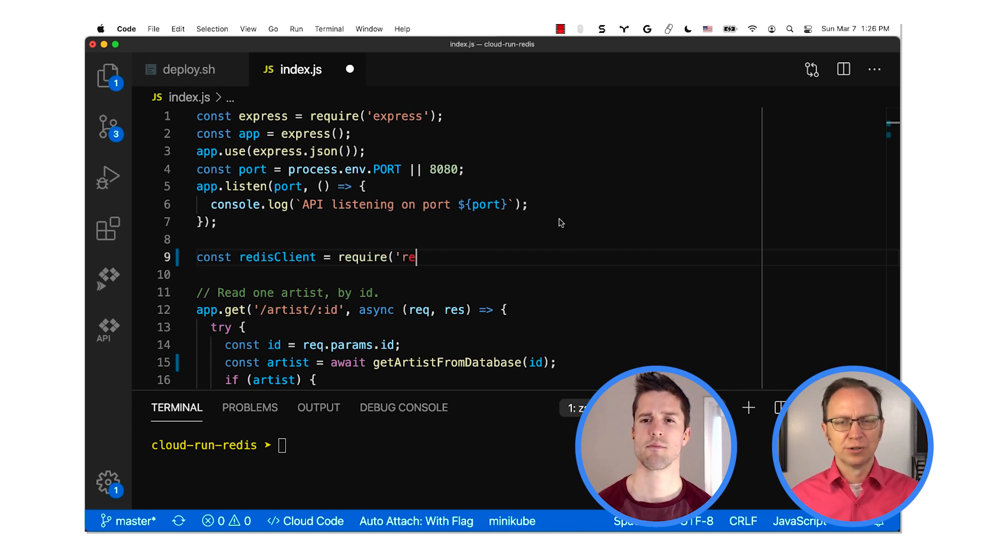
text(dis').createCl)
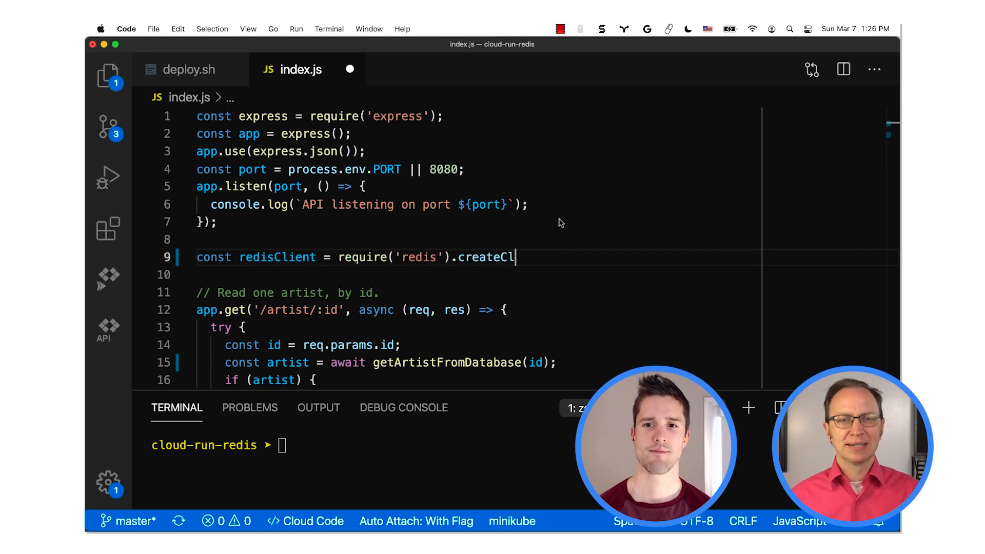
text(ient()
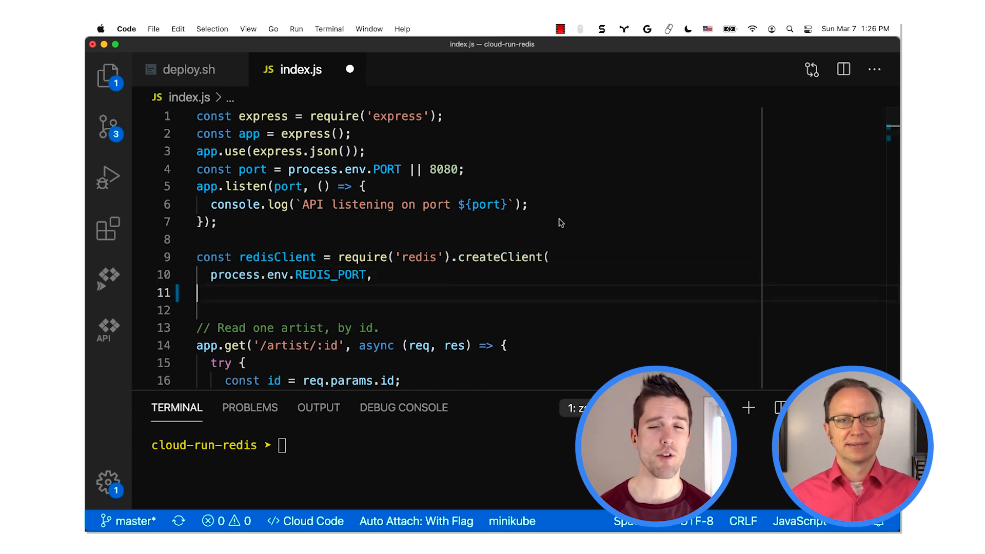
text(process.env.RED)
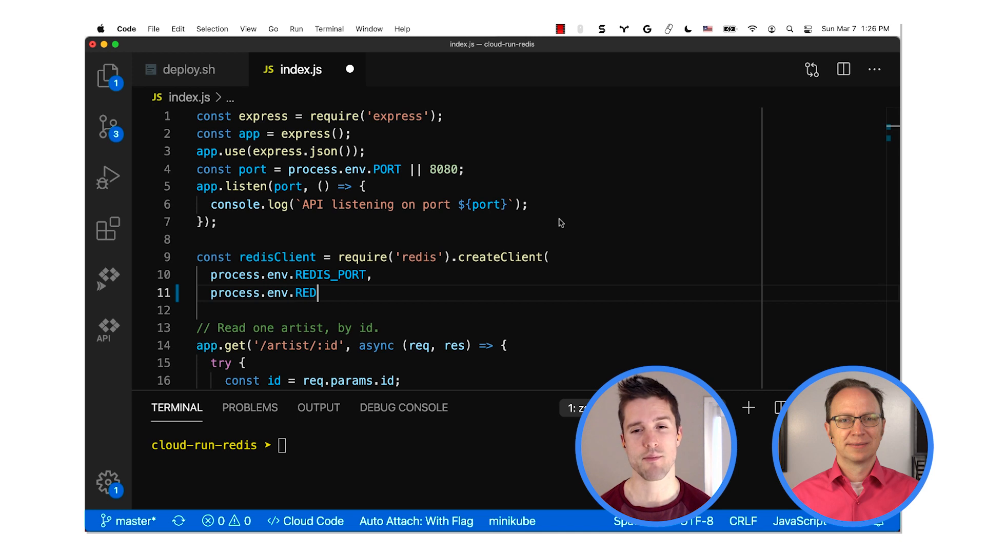
text(IS_HOST)
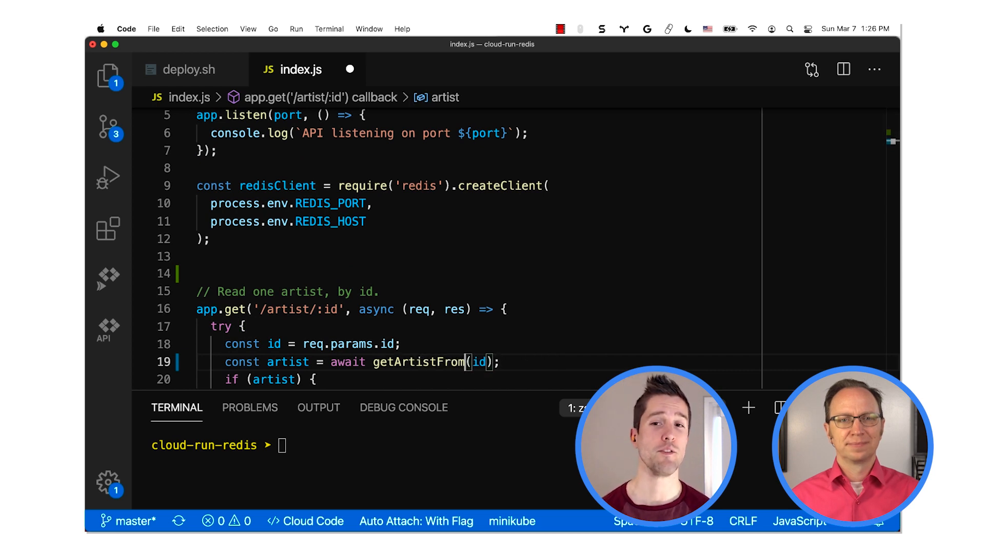
text(Cache)
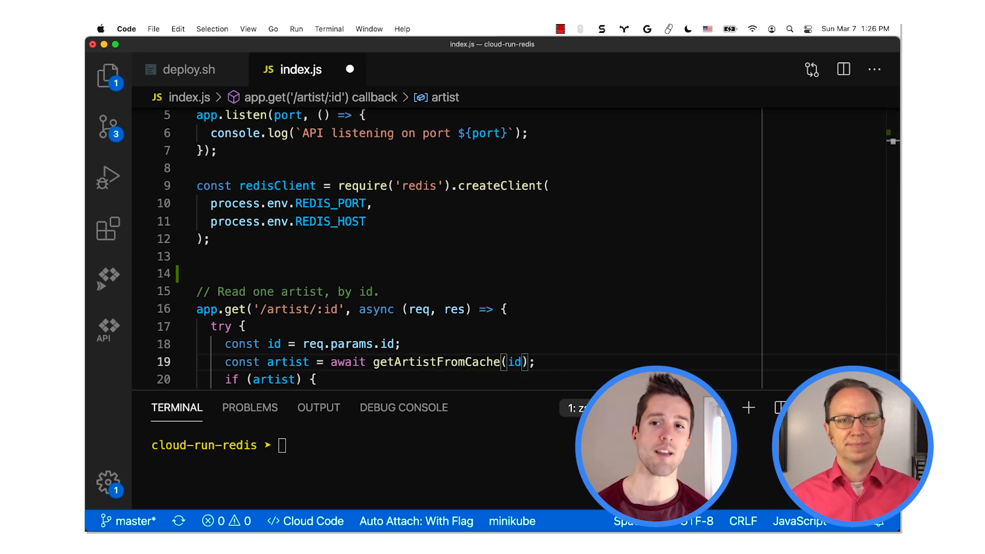
text(i)
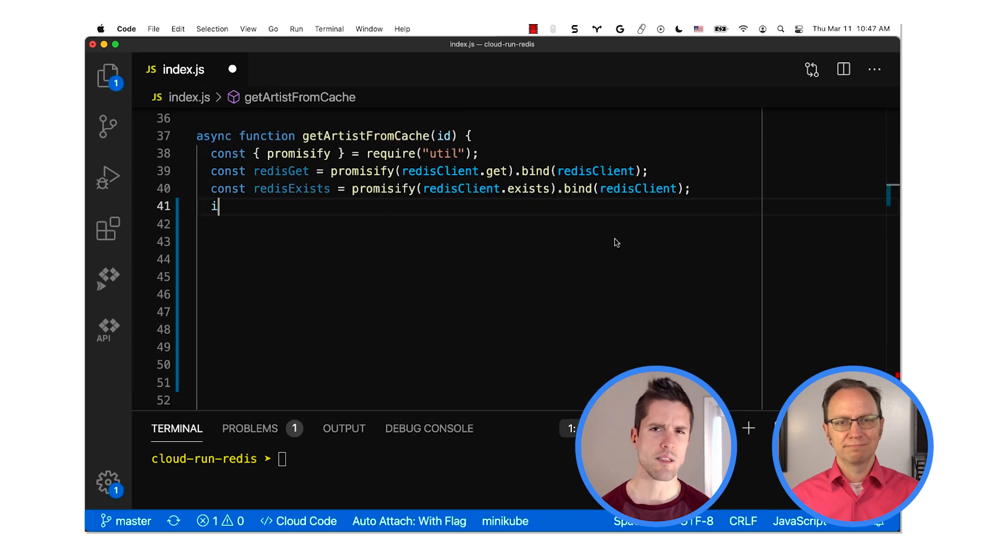
Step: Write getArtistFromCache using redisExists, redisClient.set and redisGet, then run ./deploy.sh
text(f (! await redisExists(id)) {)
click(479, 224)
text(const artist)
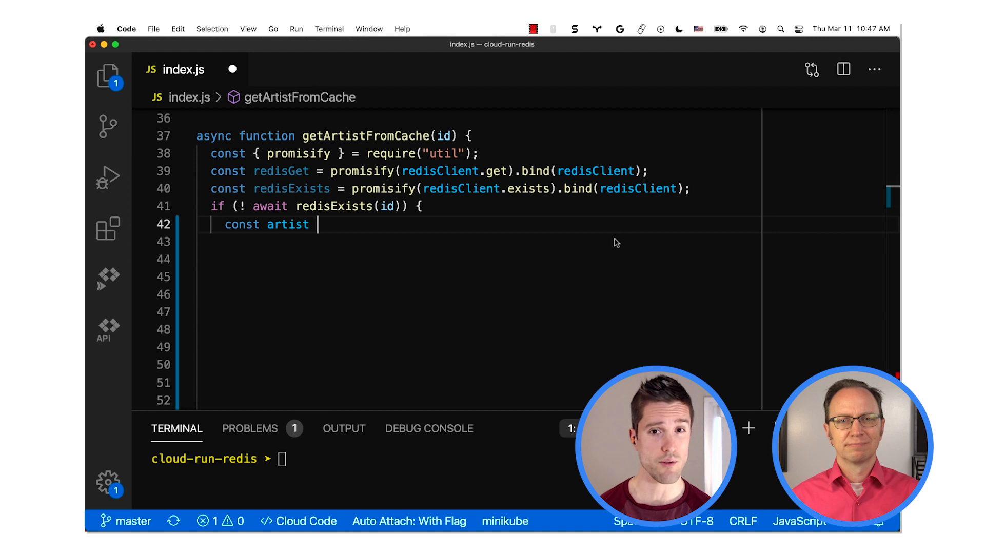
text(= await getArtistFr)
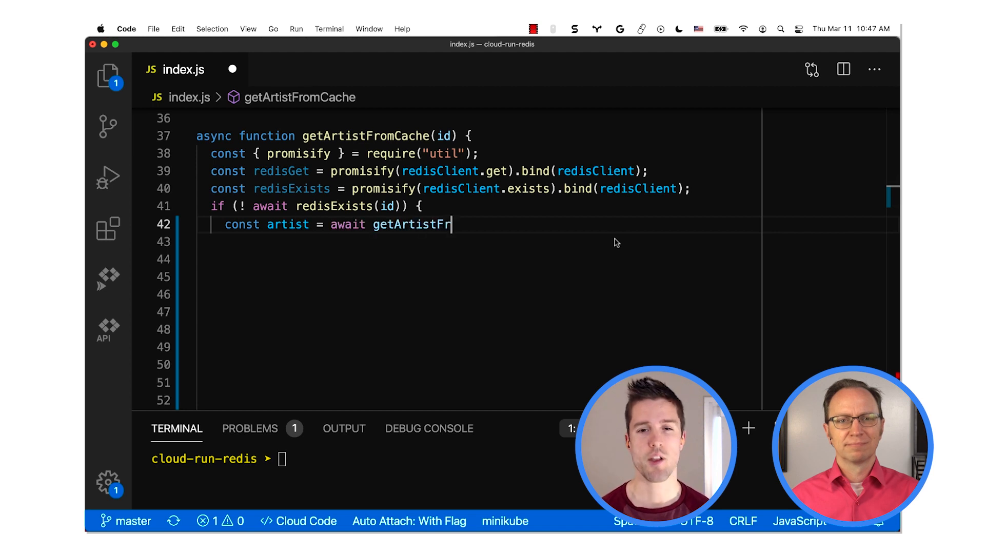
text(omDatabase(id);)
click(479, 259)
text(redisClient)
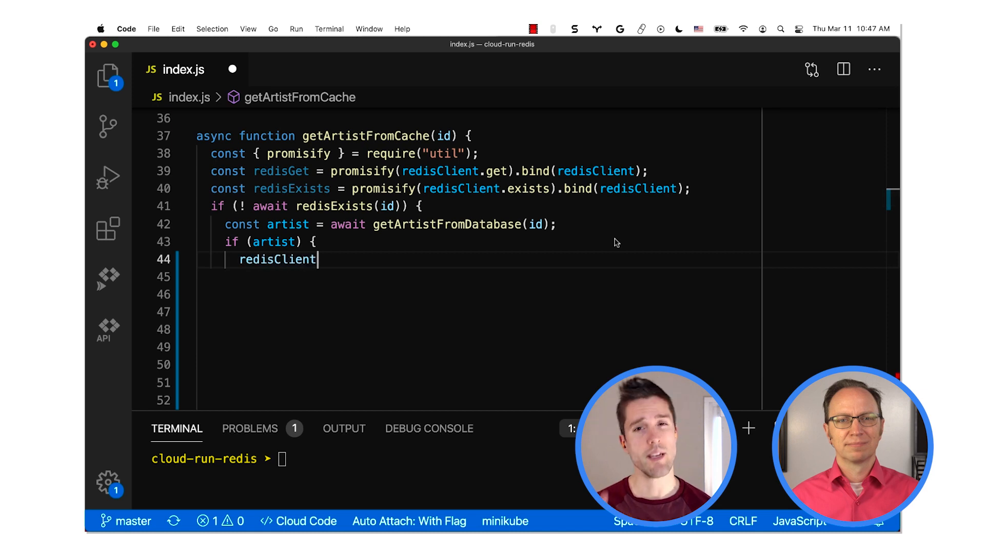
text(.set(id, JSON.stringify(artist));)
click(539, 312)
text(re)
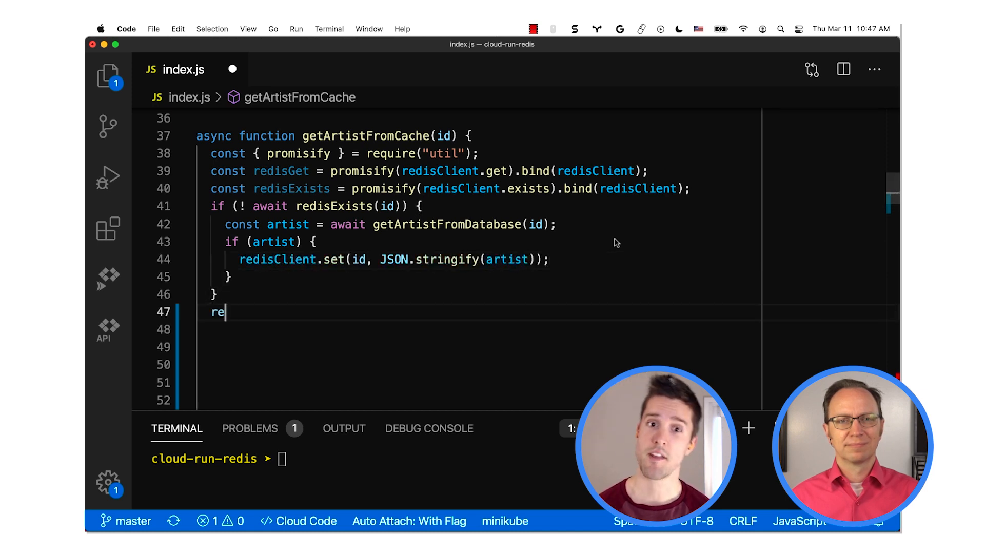
text(turn JSON.parse(await r)
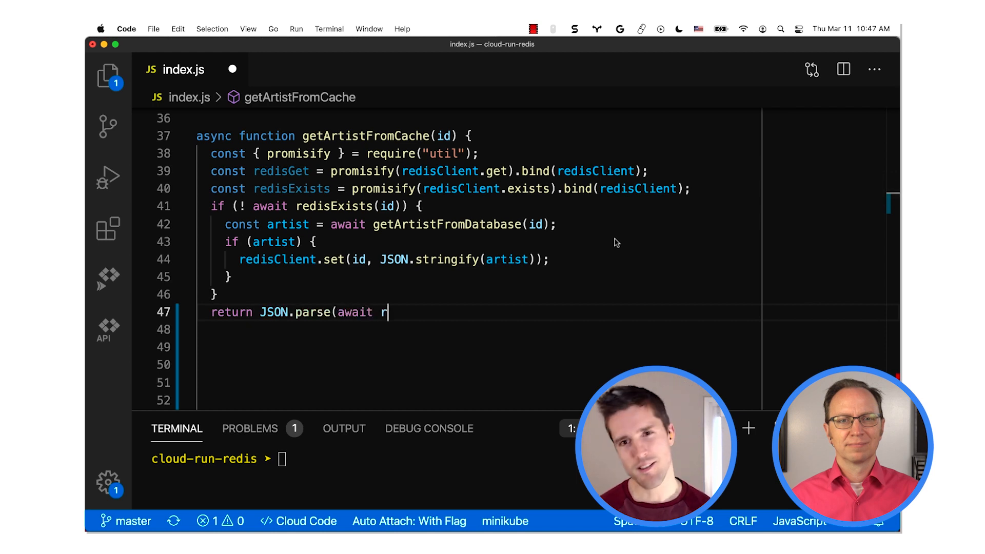
text(edisGet(id));)
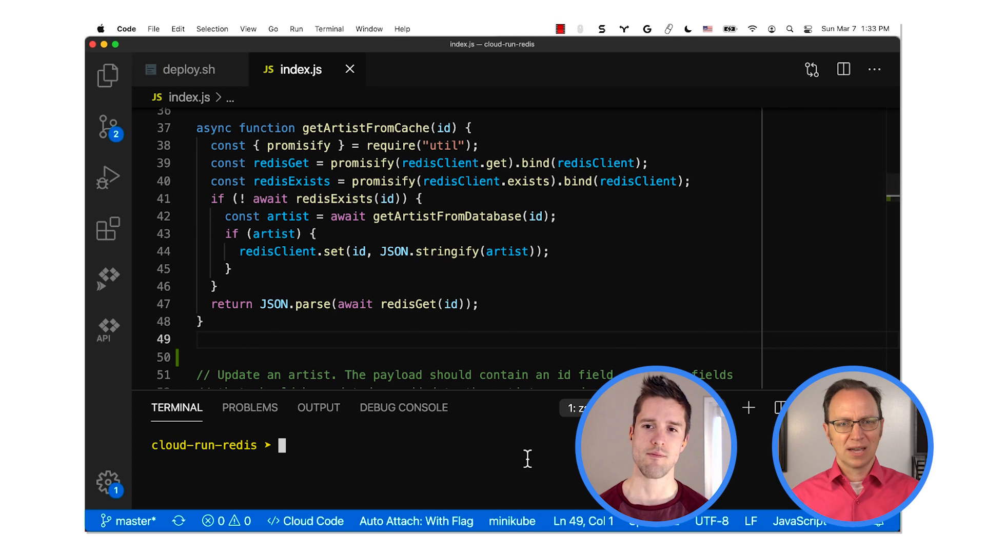
text(./deploy.sh)
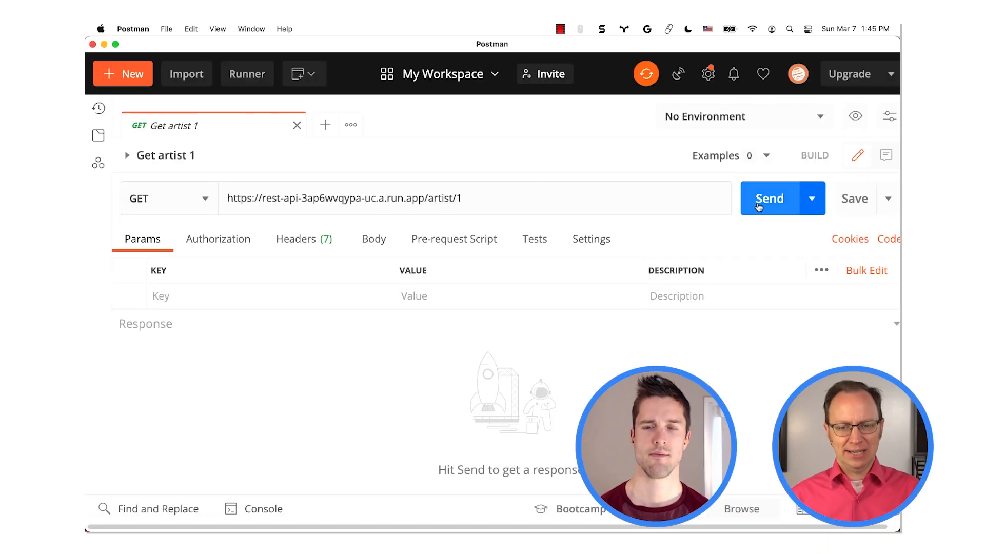
Step: Resend Get artist 1 and receive Frida Kahlo's record with status 200
click(769, 198)
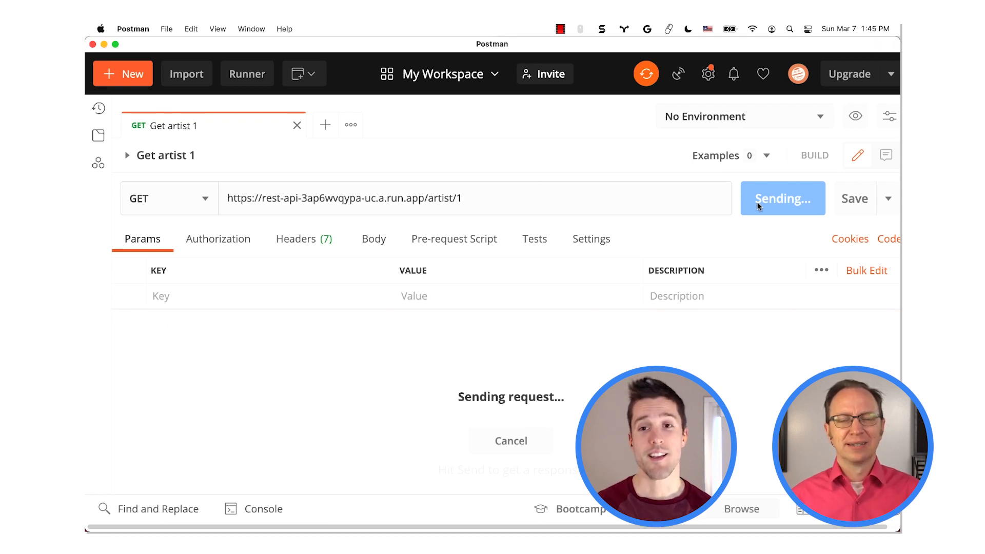
click(773, 198)
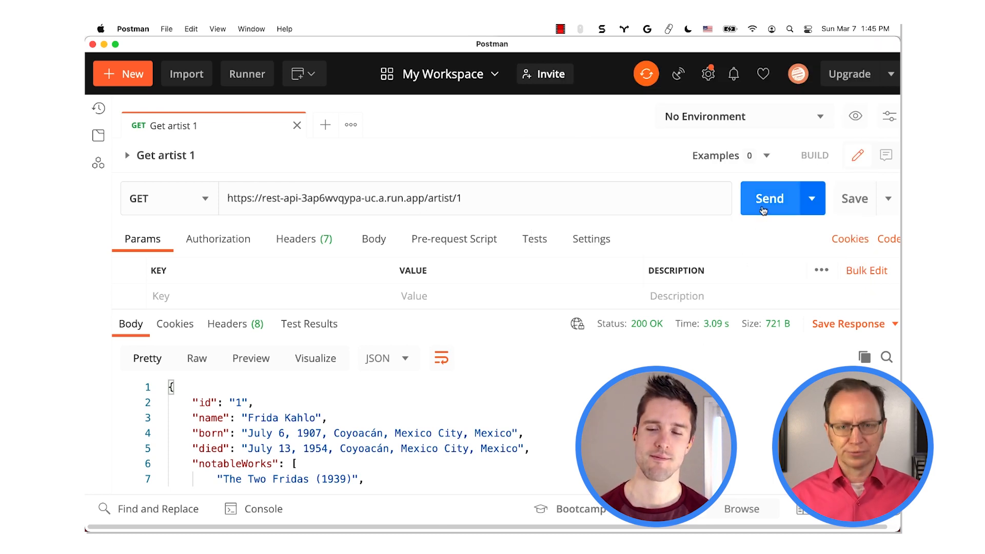
click(769, 198)
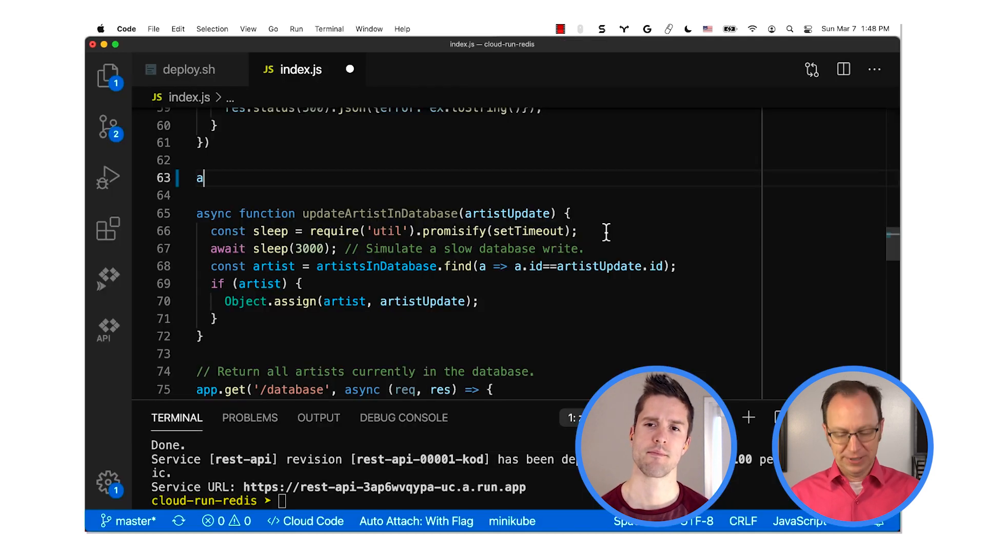
Step: Type the start of async updateArtistInCache(artistUpdate), reading the artist via getArtistFromCache(artistUpdate.id)
text(sync function)
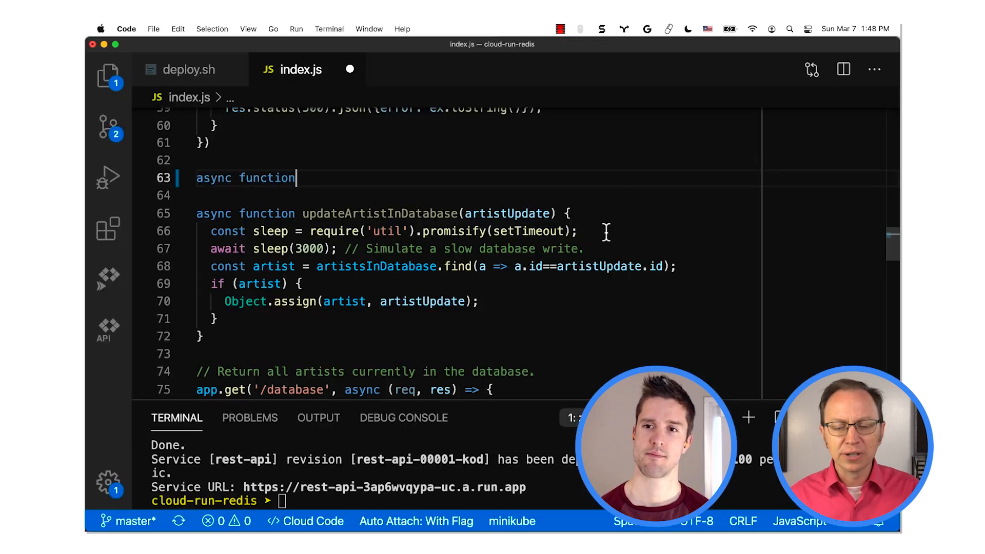
text(updateArtist)
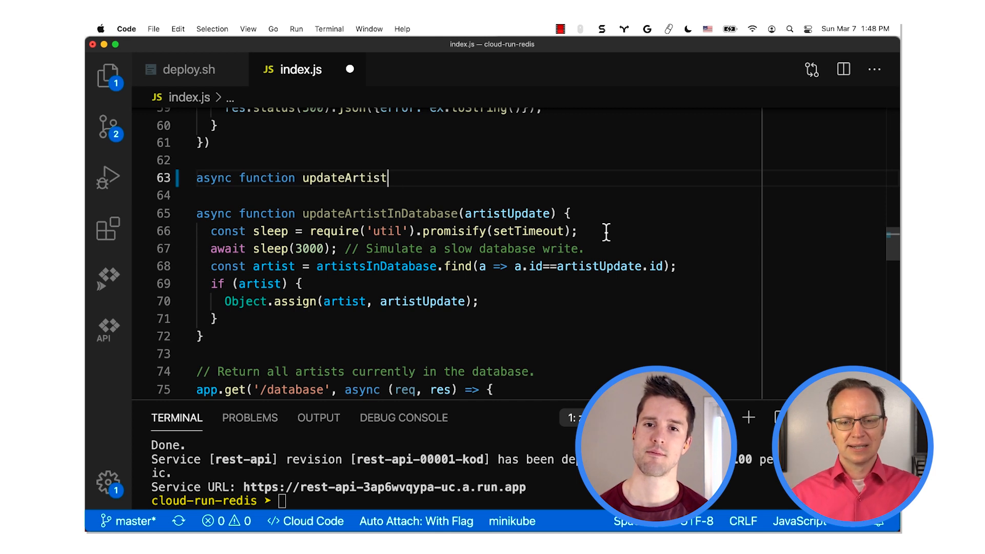
text(InCache(artistUp)
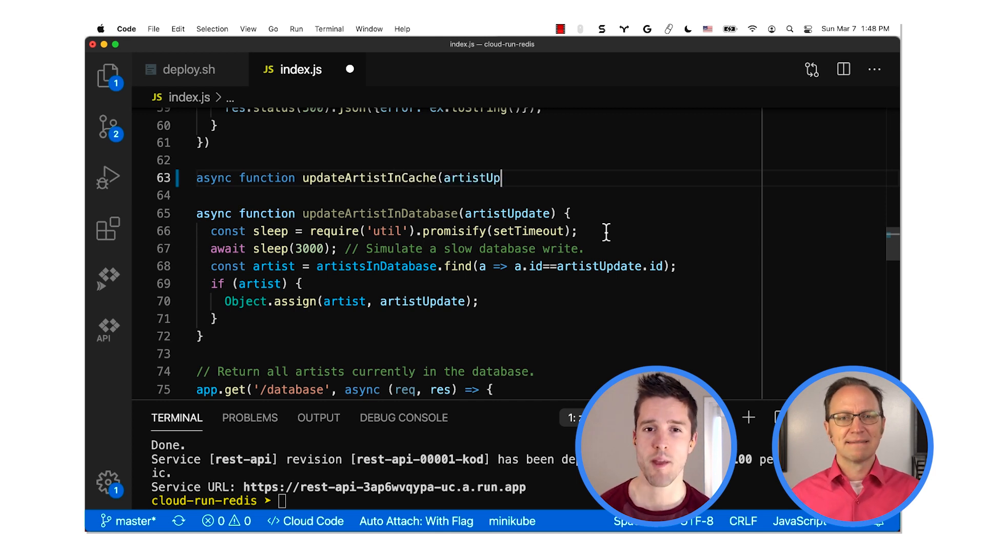
text(date) {)
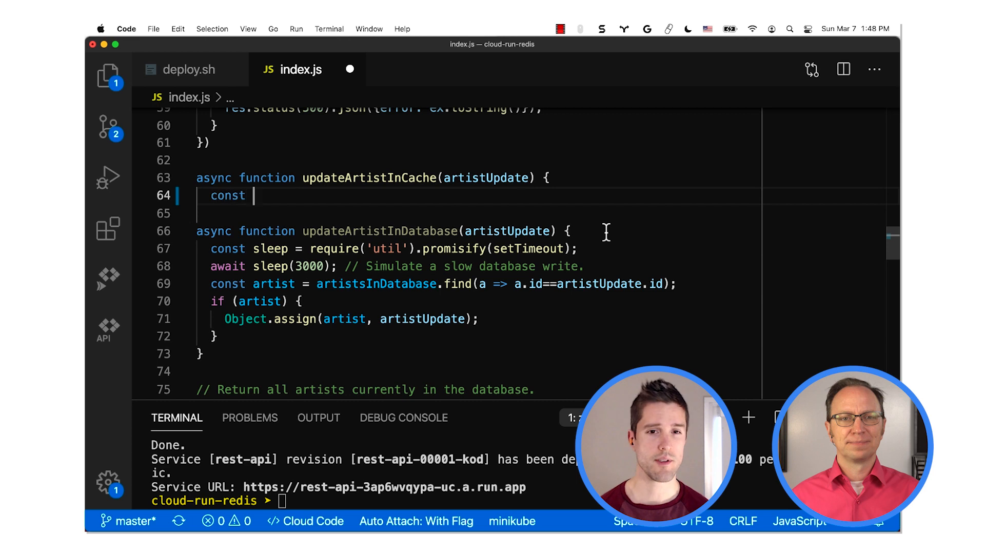
text(artist = await g)
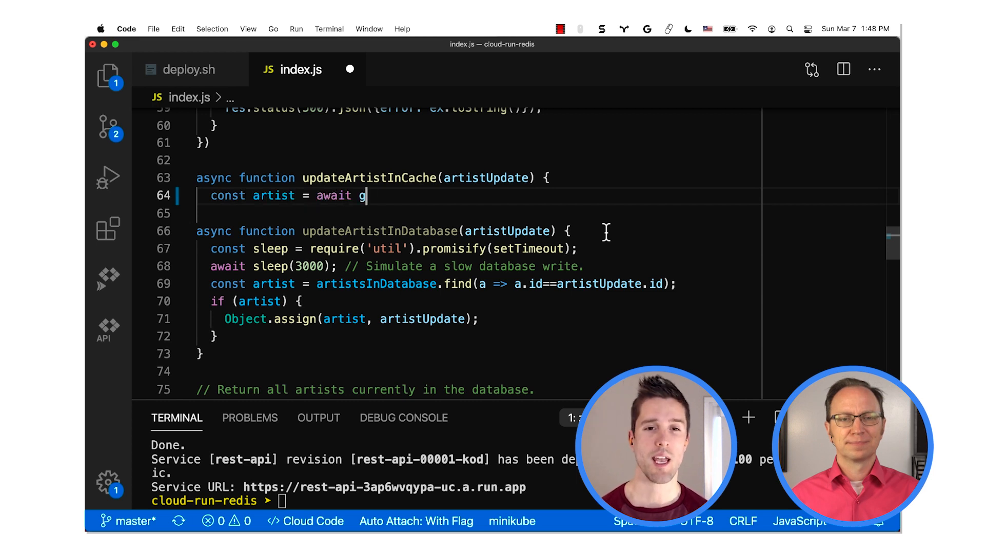
text(etArtistFromCach)
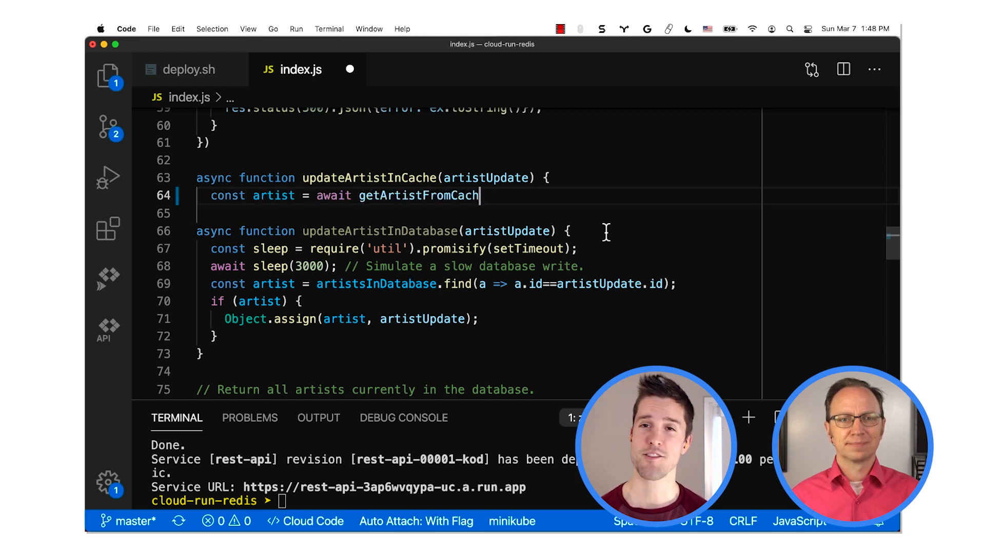
text(e(artistUpdate.i)
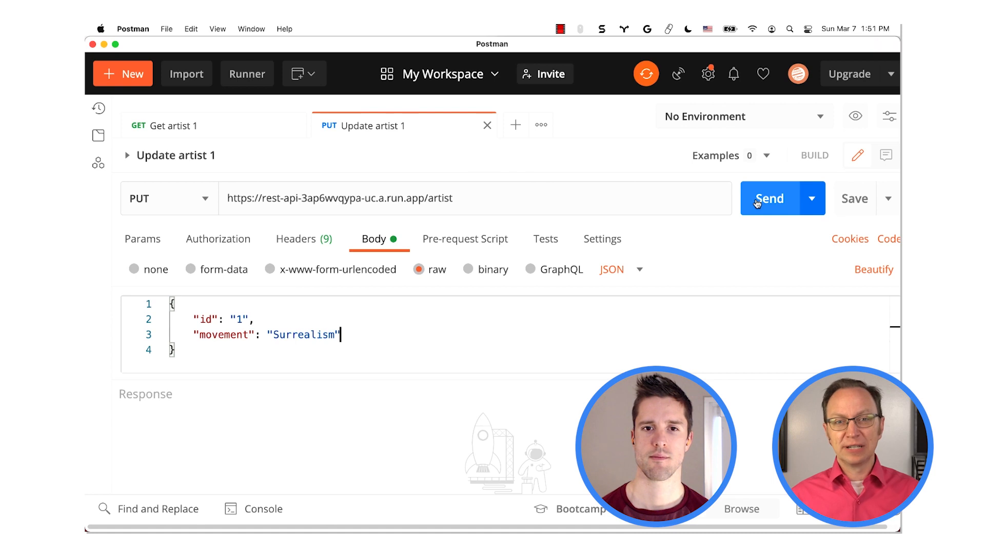
Step: Send the PUT Update artist 1 request setting movement to Surrealism
click(770, 199)
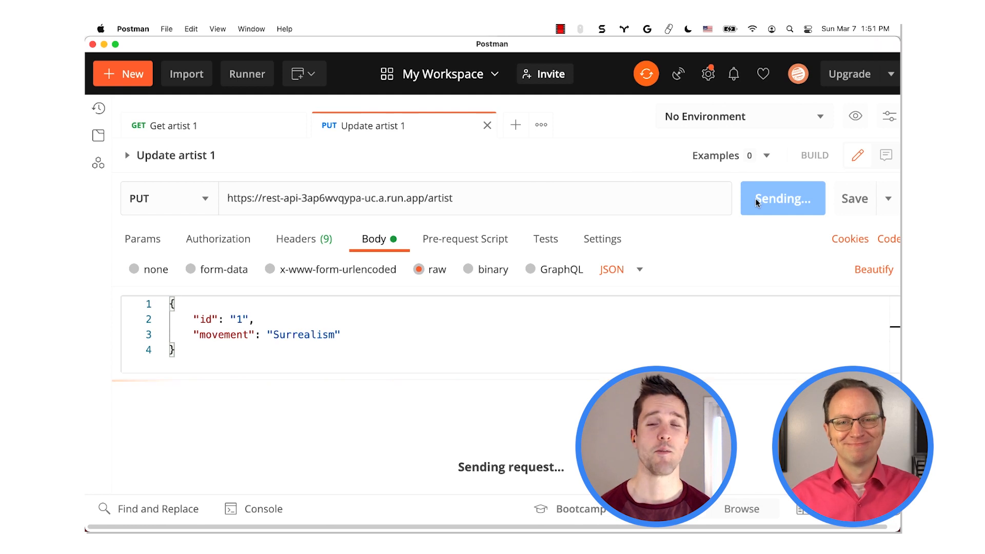
click(776, 199)
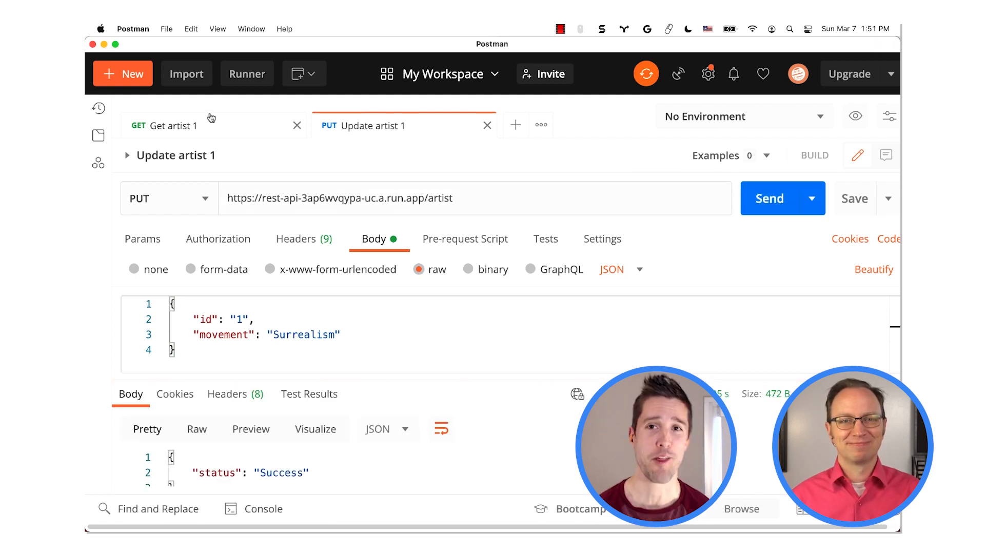
Step: Re-fetch artist 1 and highlight the Surrealism movement line in the formatted response
click(176, 126)
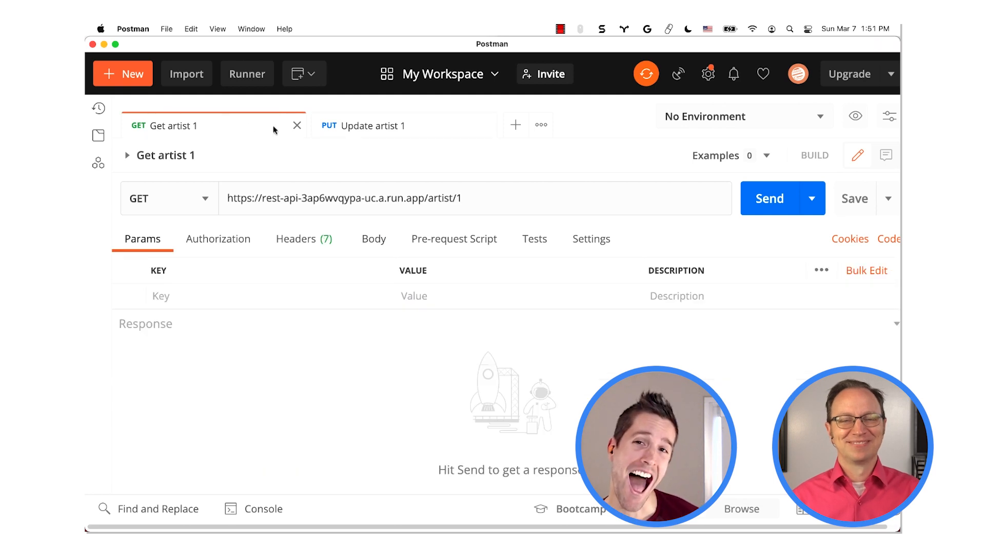
click(769, 198)
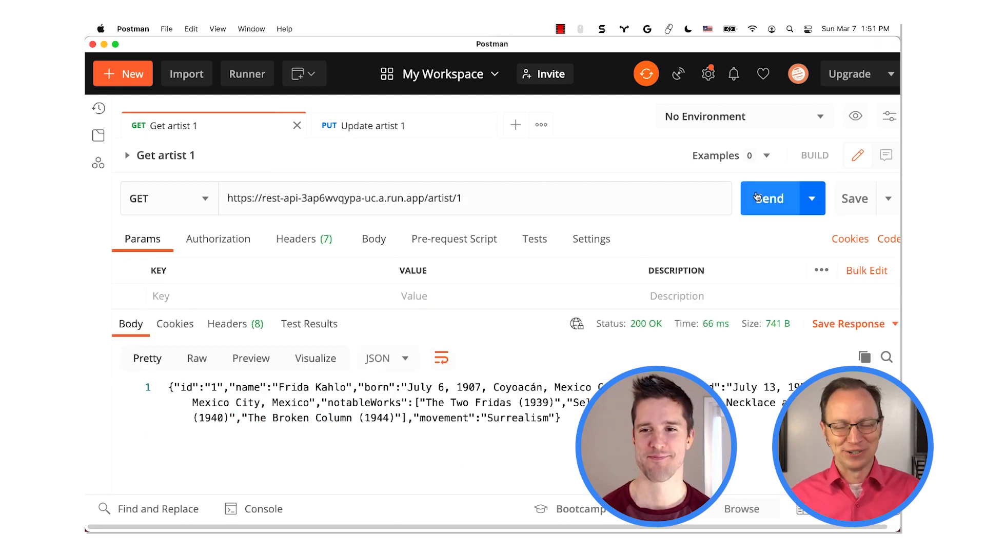
click(442, 359)
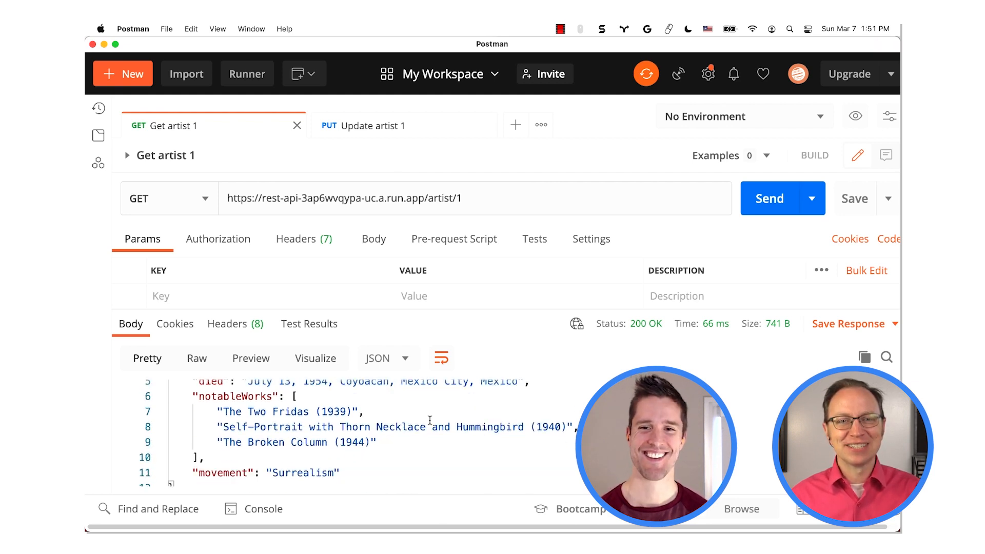
double_click(310, 463)
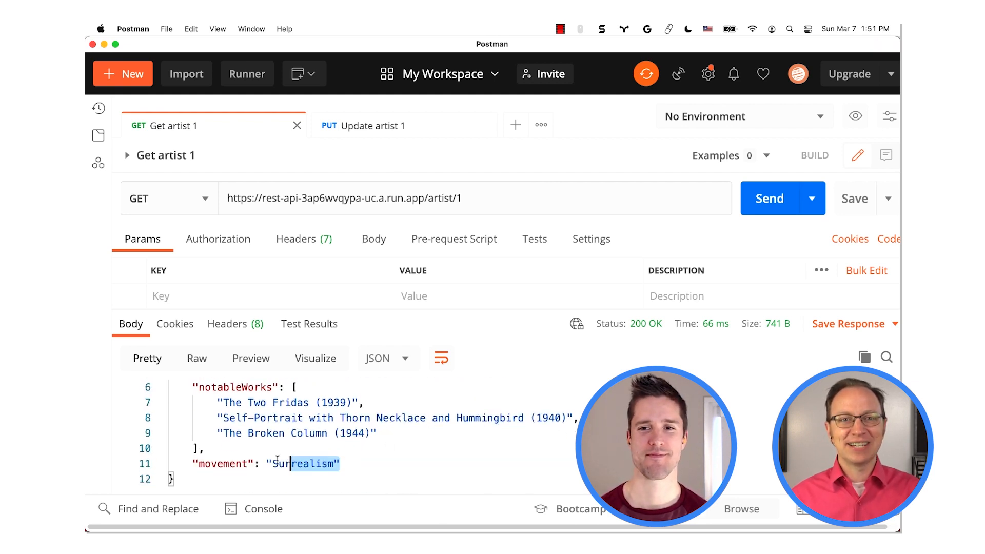
triple_click(264, 464)
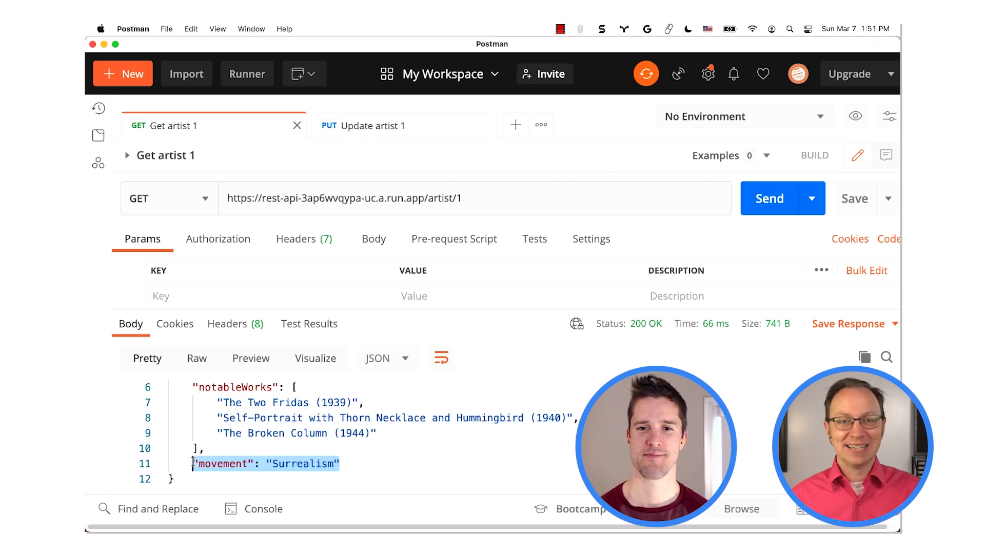